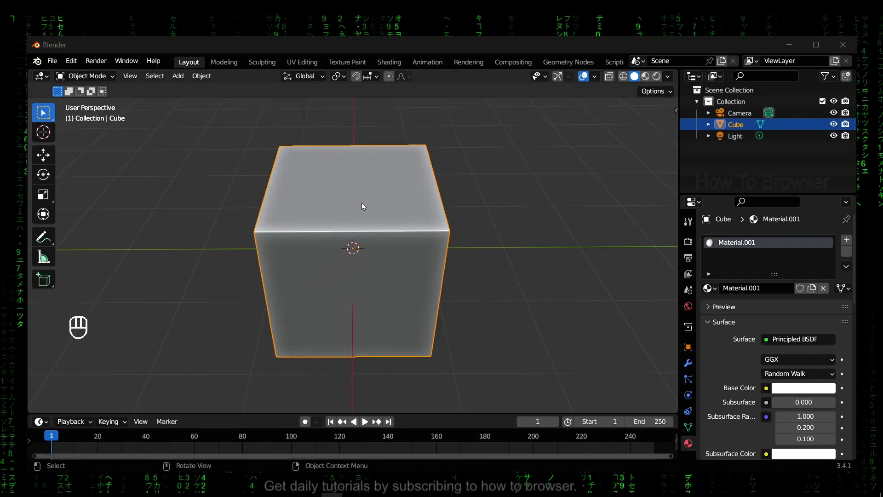
mouse_move(266, 214)
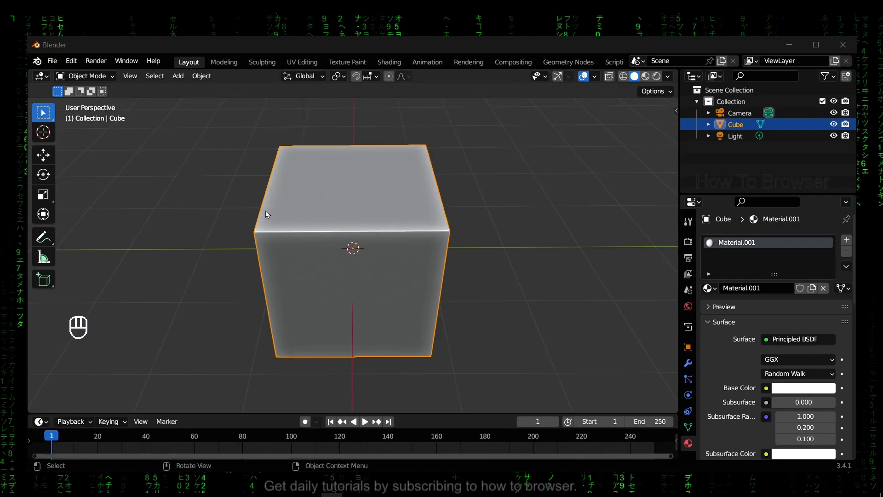
Step: Switch the cube to Edit Mode from the mode dropdown, then toggle Object/Edit Mode twice with Tab
left_click(87, 76)
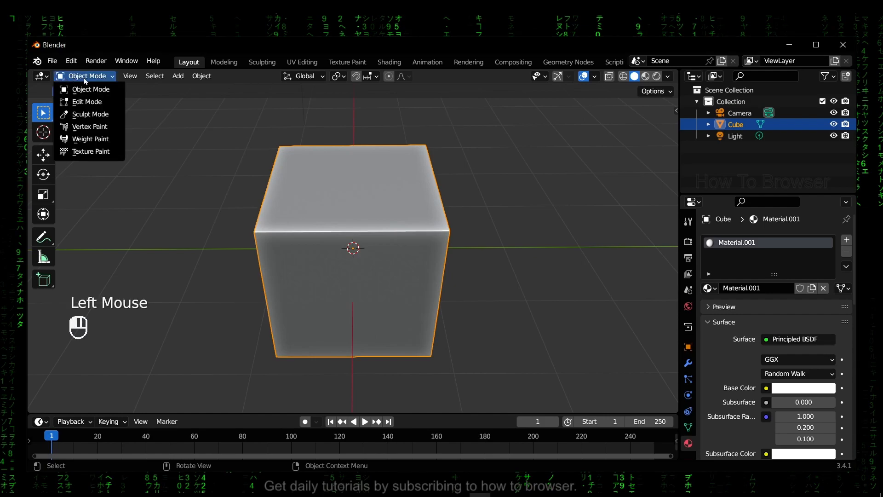
left_click(86, 102)
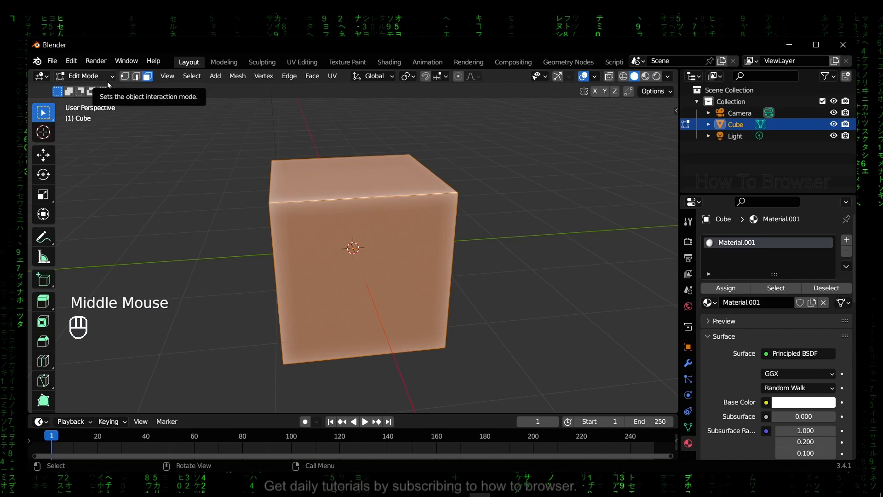
key("Tab")
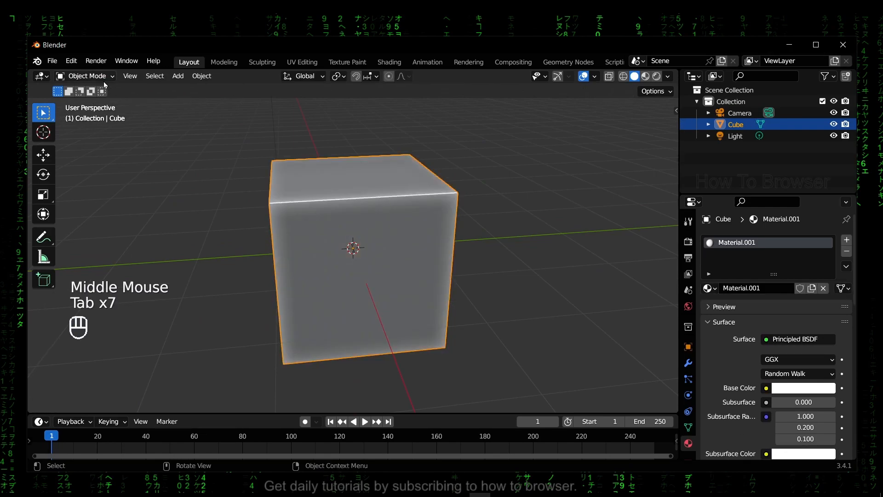
key("Tab")
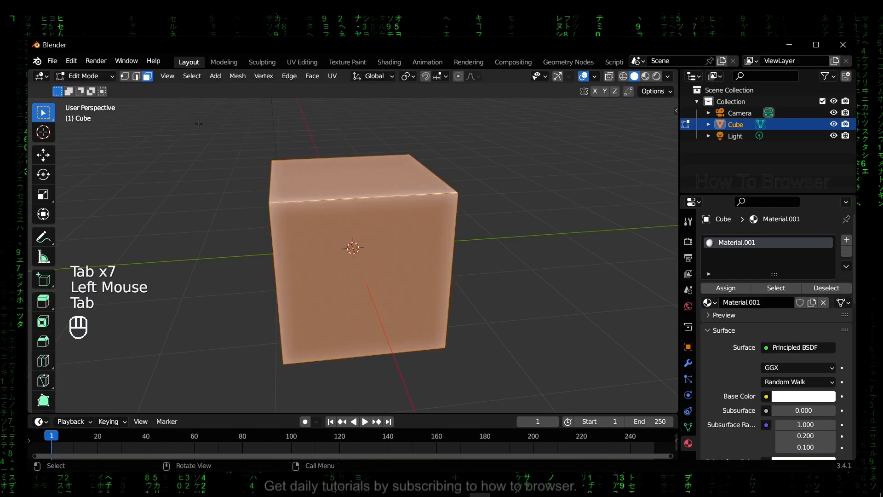
key("Tab")
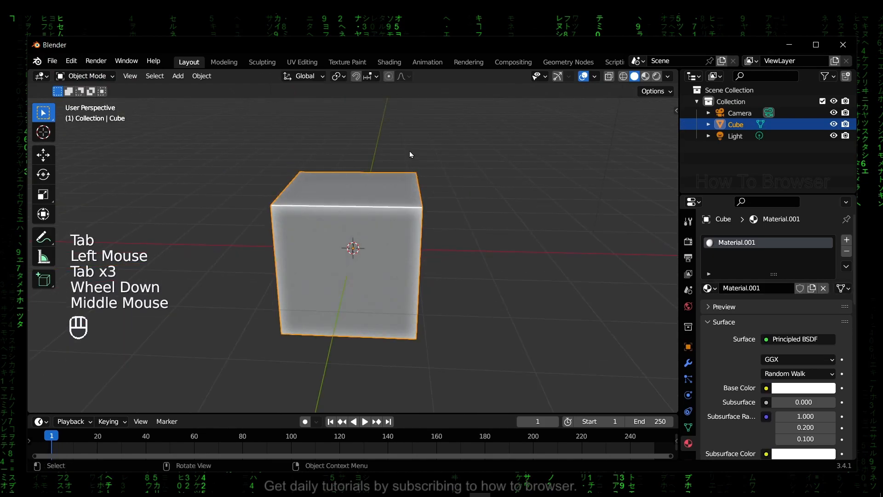
key("Tab")
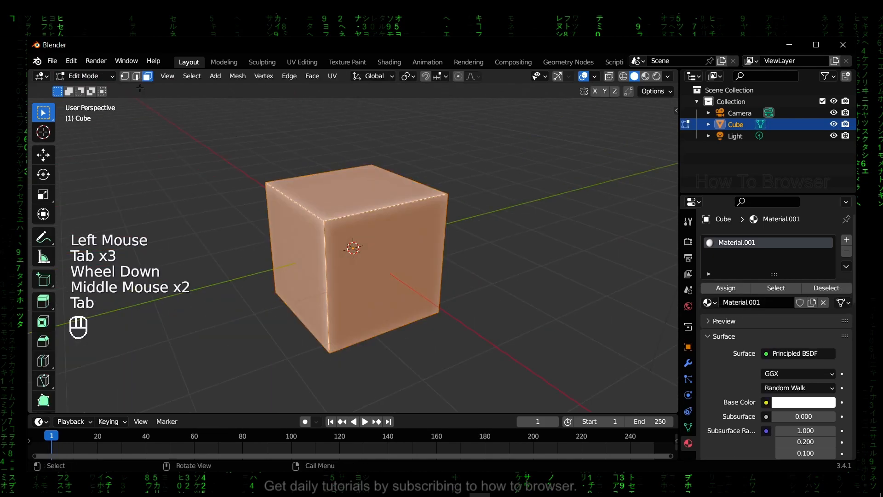
mouse_move(147, 82)
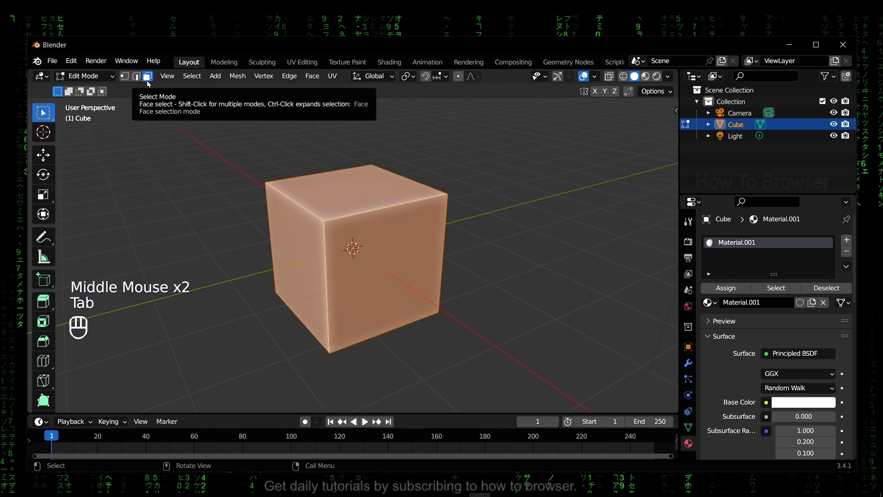
mouse_move(261, 169)
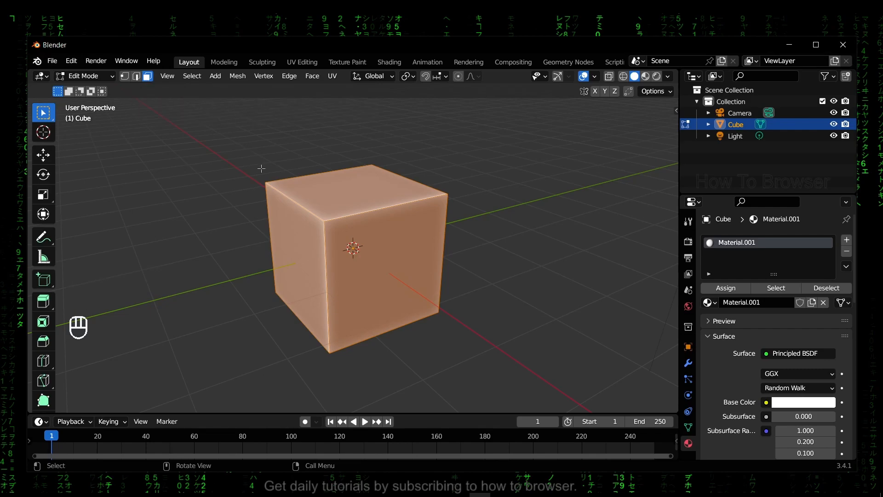
Step: Select only the cube's front face
left_click(124, 76)
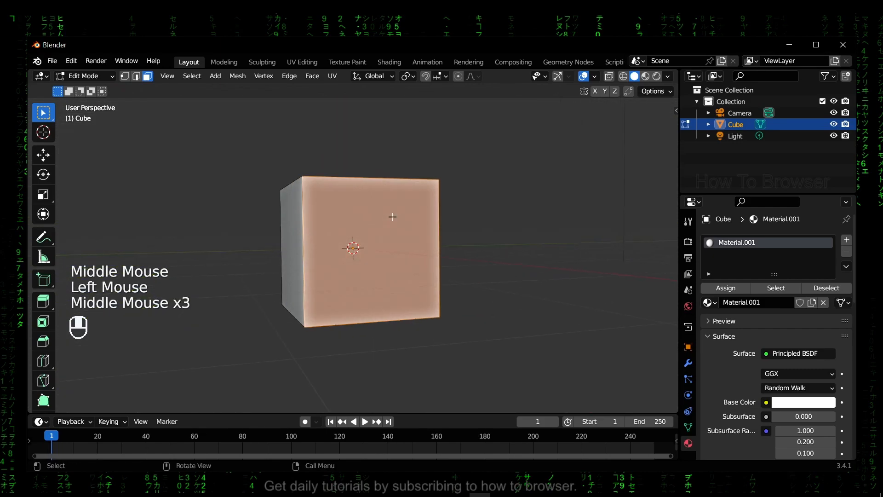
left_click(192, 75)
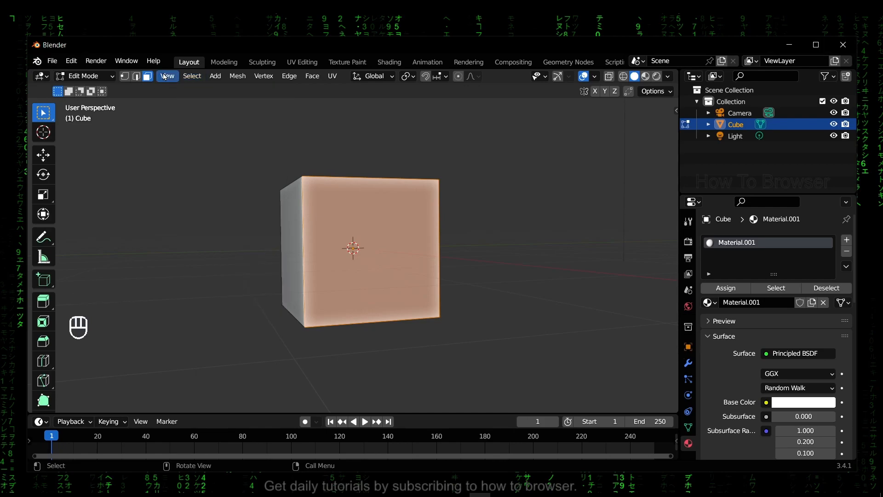
Step: Browse the Vertex, Face and Mesh menus to delete the front face, then select the top face
left_click(263, 76)
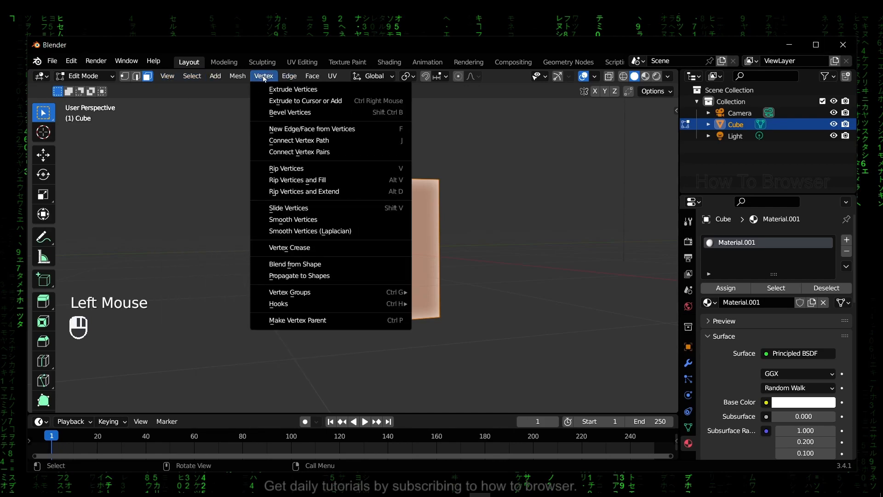
left_click(312, 76)
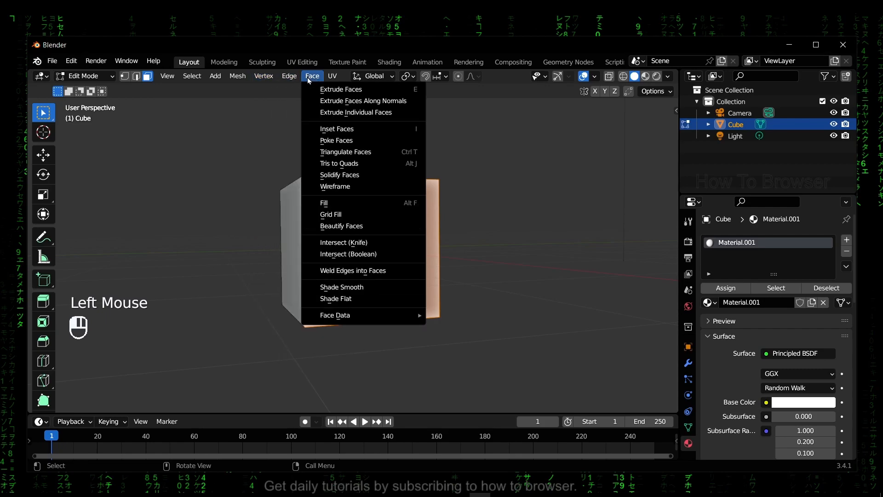
mouse_move(389, 135)
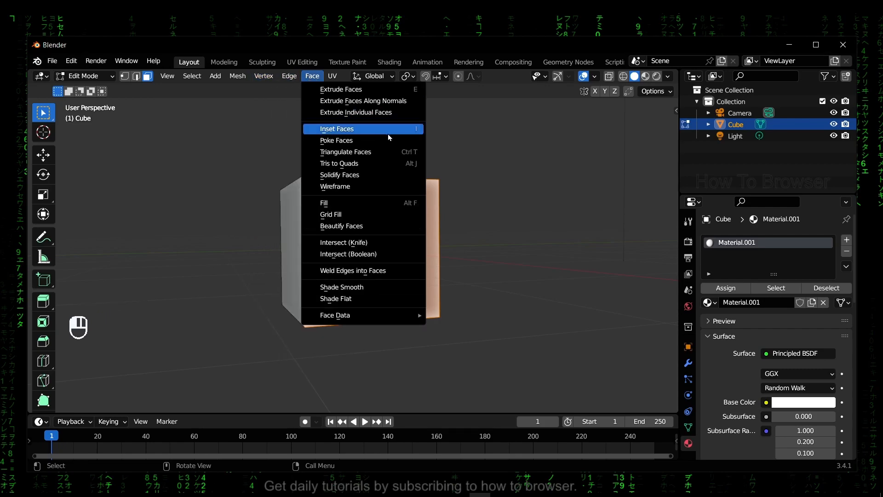
mouse_move(389, 137)
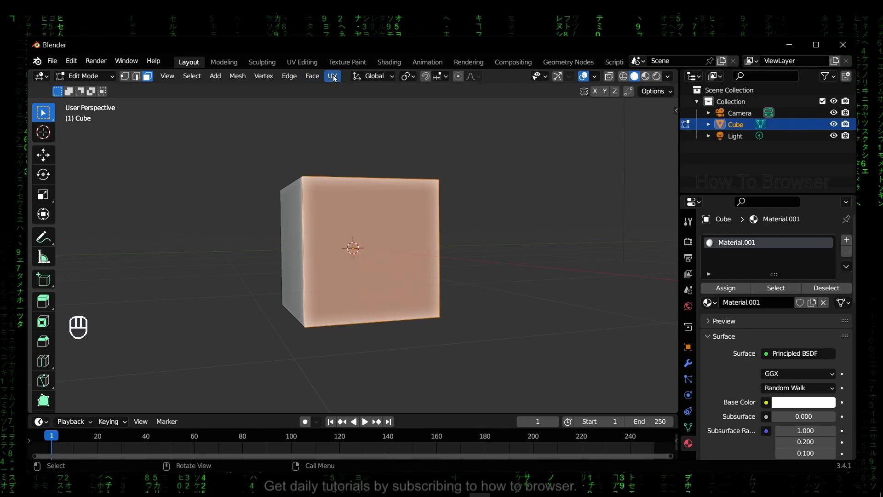
left_click(263, 76)
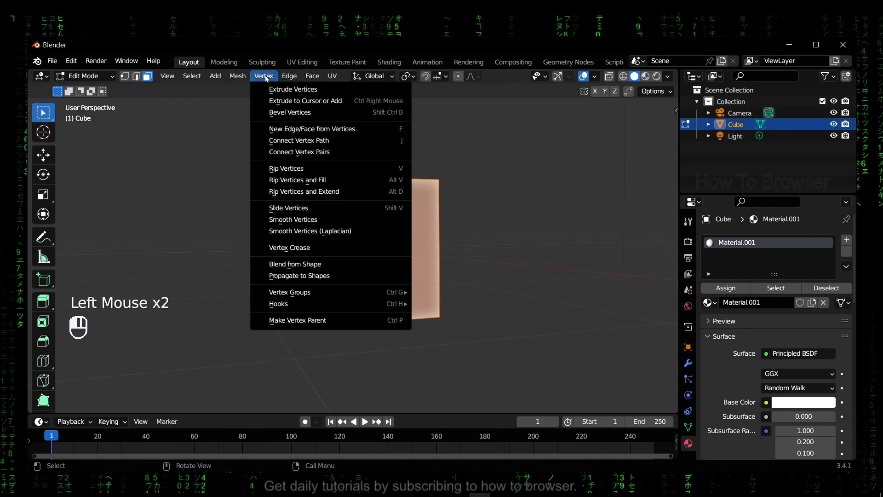
left_click(237, 76)
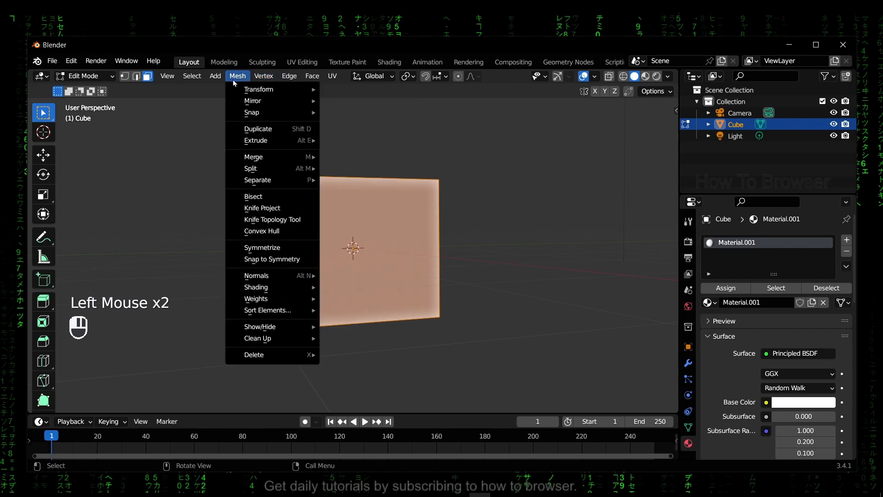
mouse_move(256, 287)
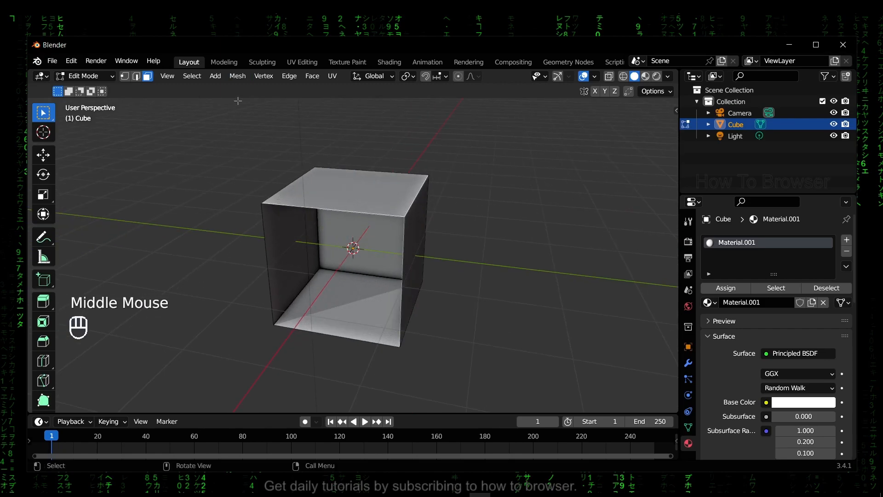
left_click(348, 200)
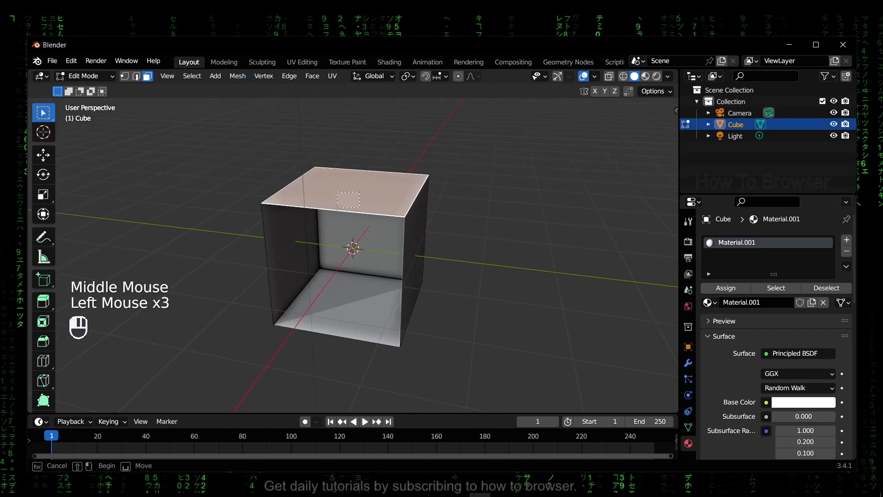
Step: Open the Mesh menu to delete the selected top face
left_click(237, 76)
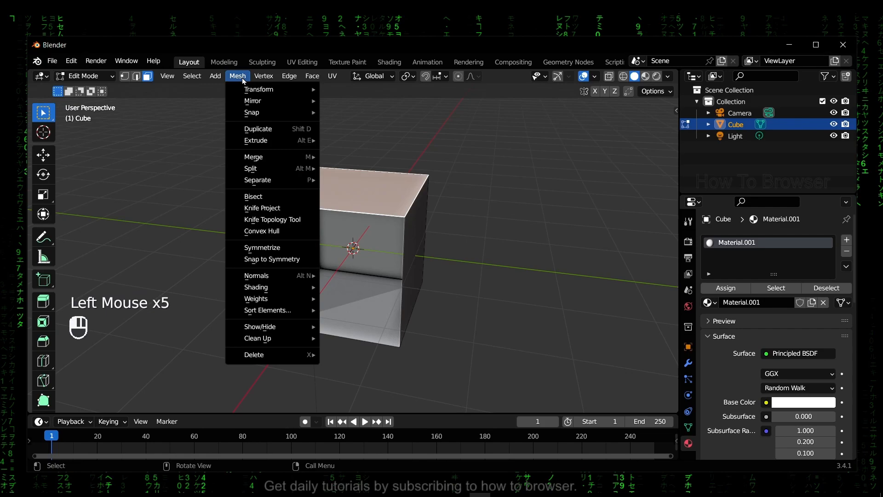
mouse_move(256, 298)
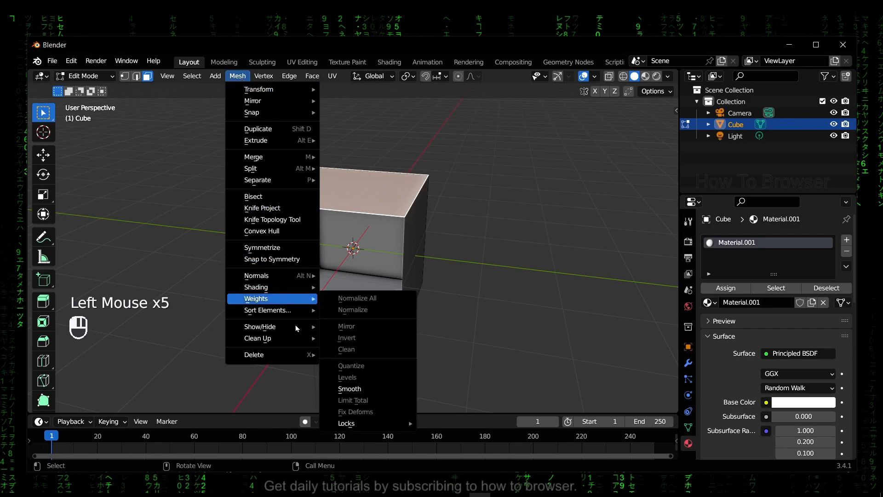
mouse_move(274, 327)
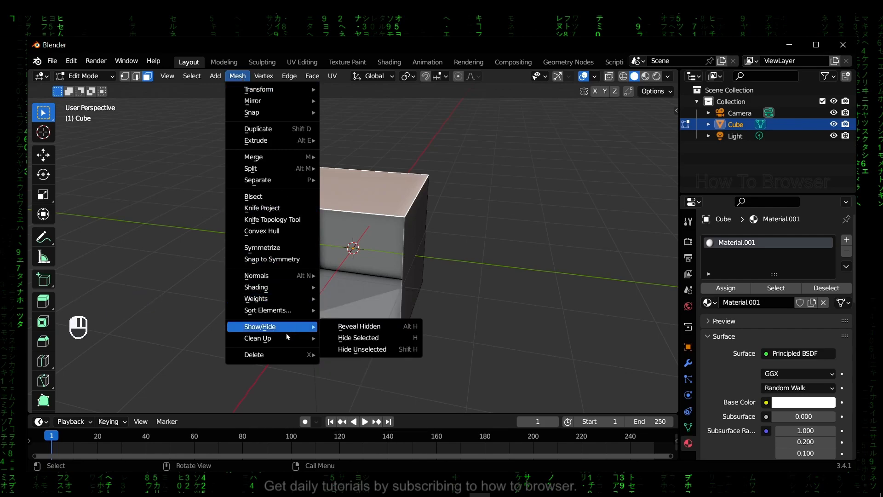
mouse_move(254, 354)
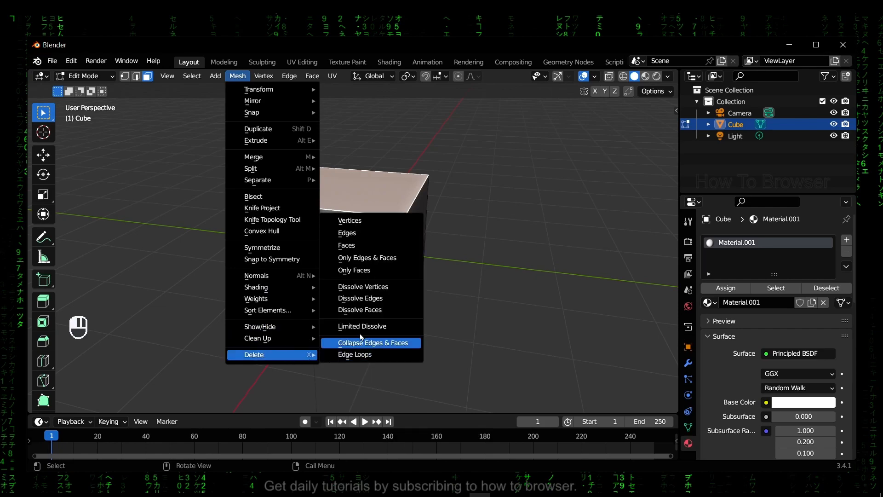
mouse_move(367, 245)
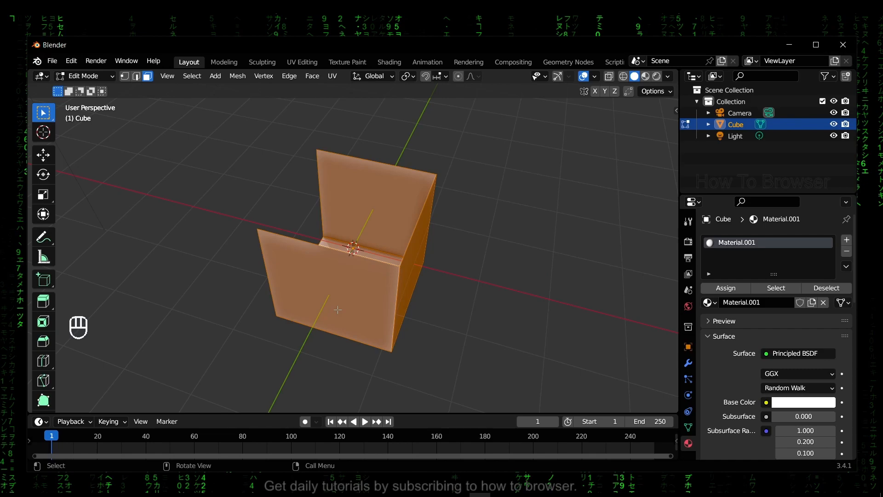
mouse_move(658, 138)
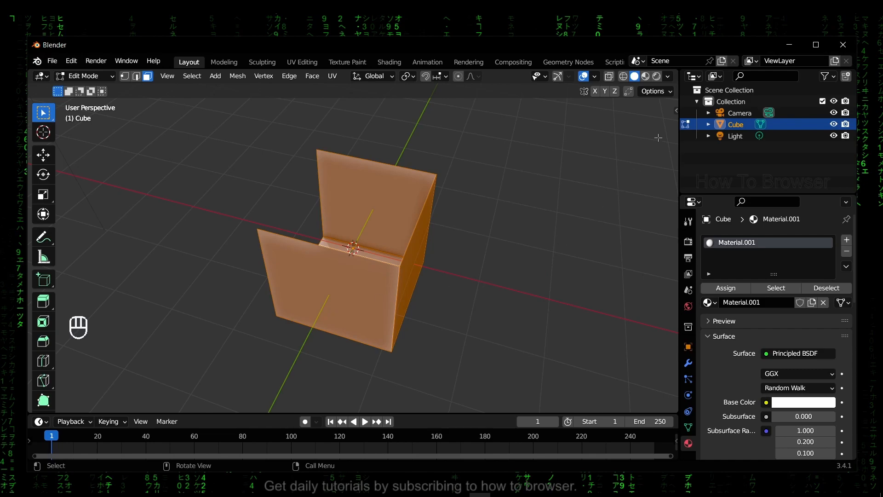